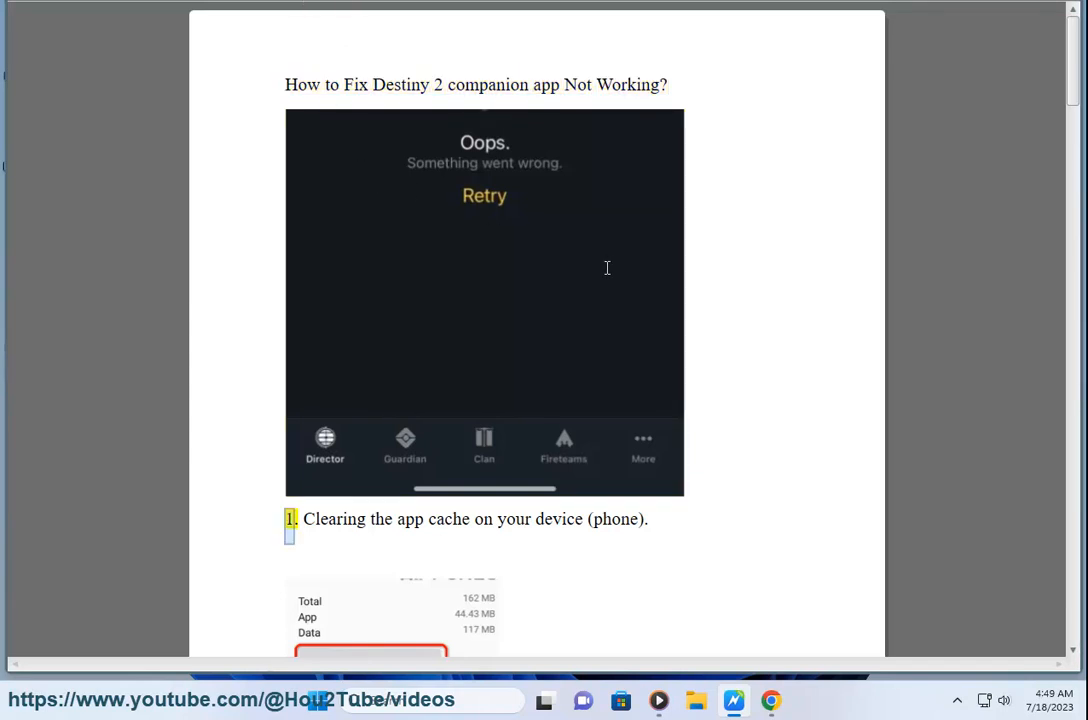
- Bring Chrome back on screen and close the leftover Instagram login tabs
scroll(down, 3)
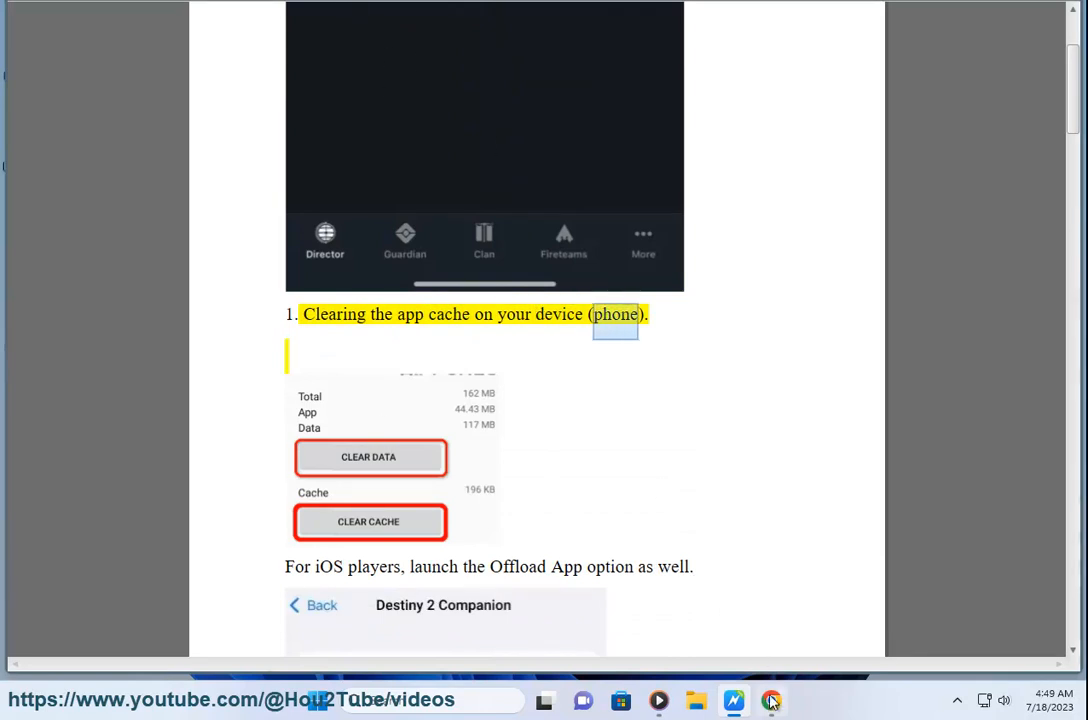
click(770, 700)
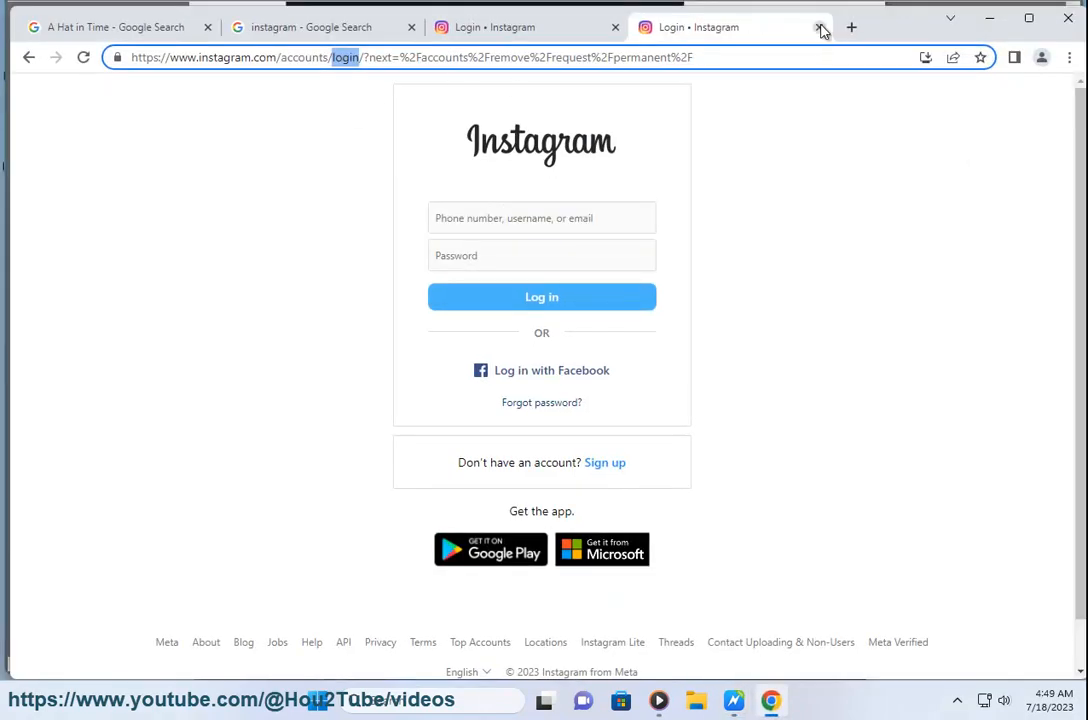
click(820, 27)
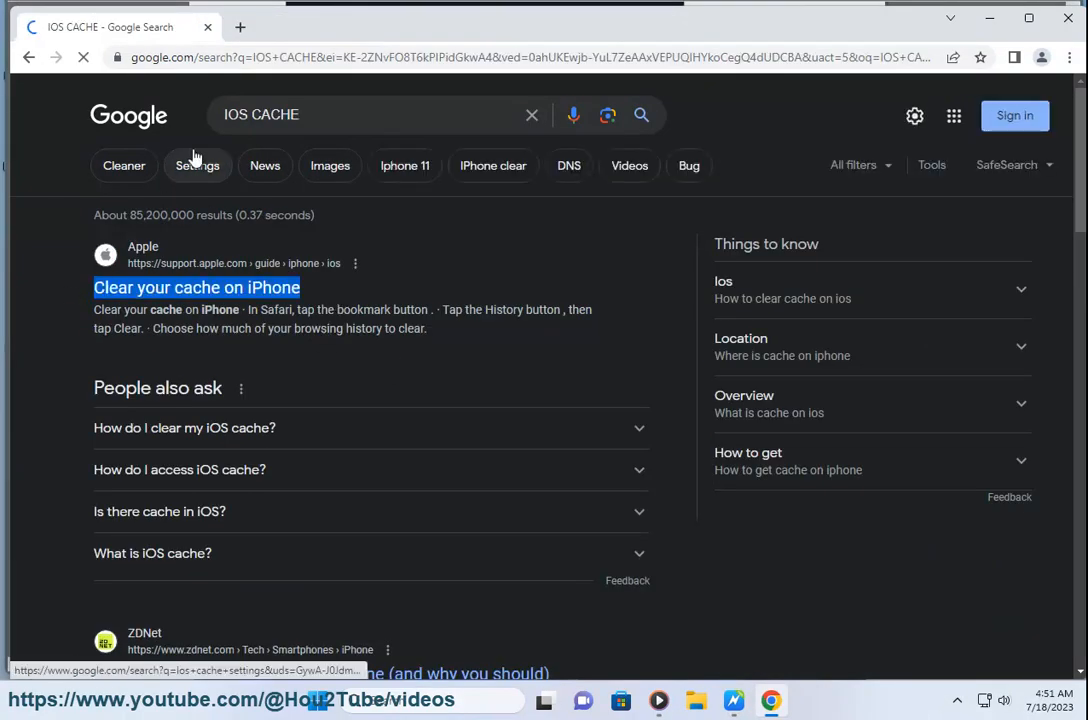
- Search Google for ANDROID CACHE, skim the results, then minimize Chrome
click(370, 114)
text(ANDROID)
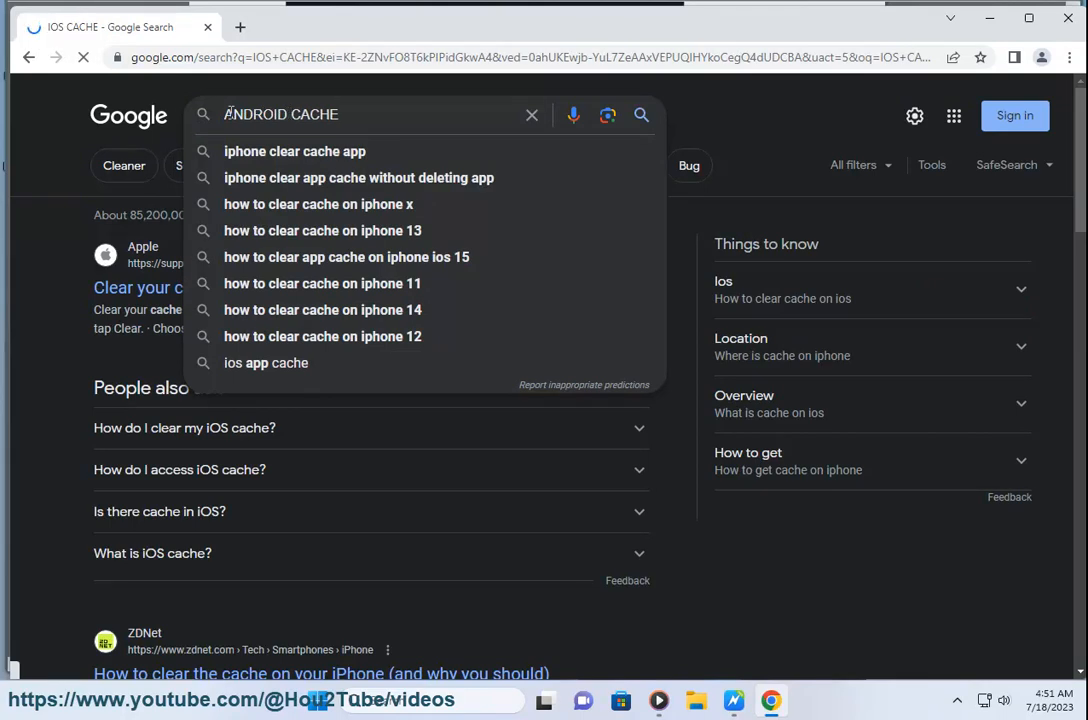
key(Return)
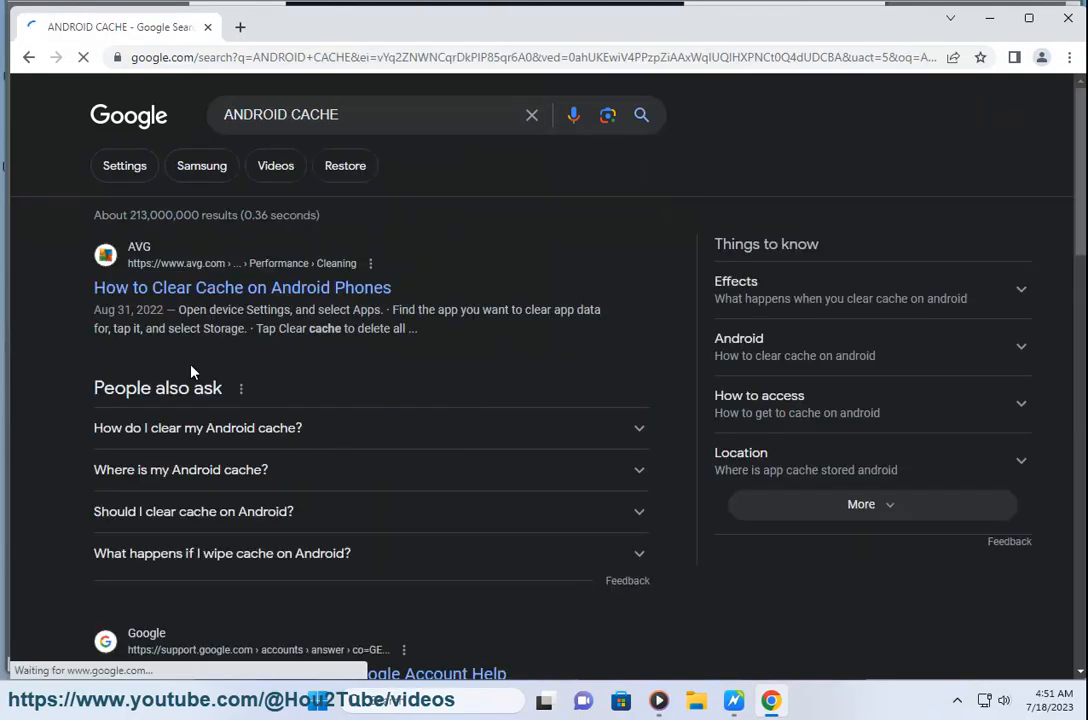
scroll(down, 3)
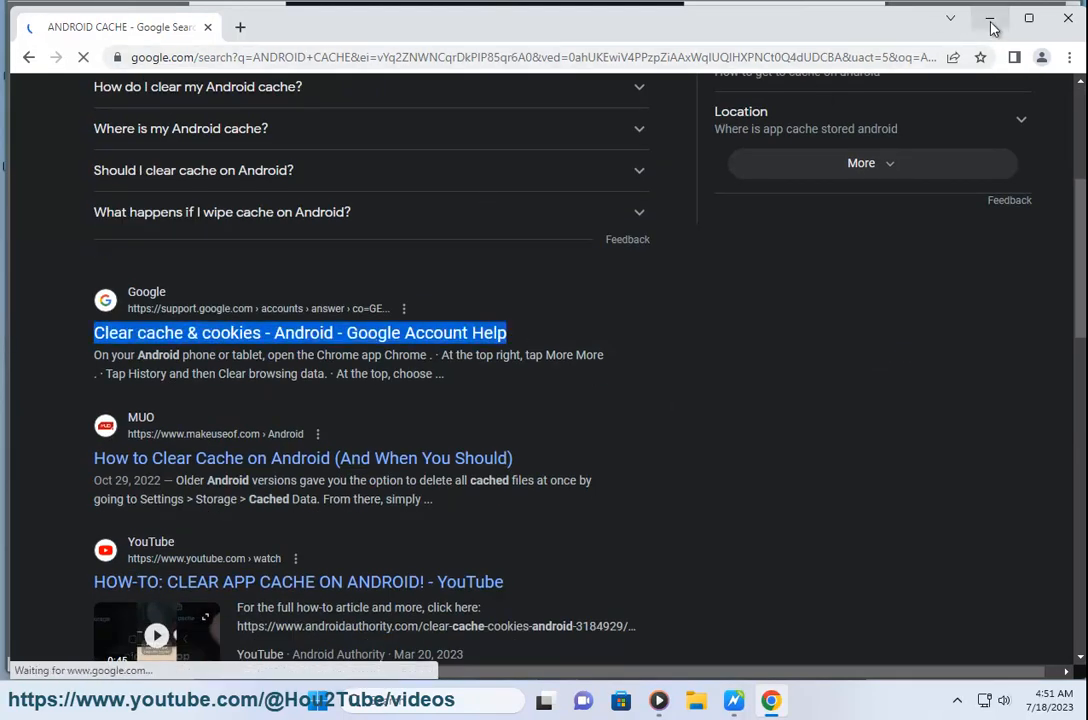
click(990, 18)
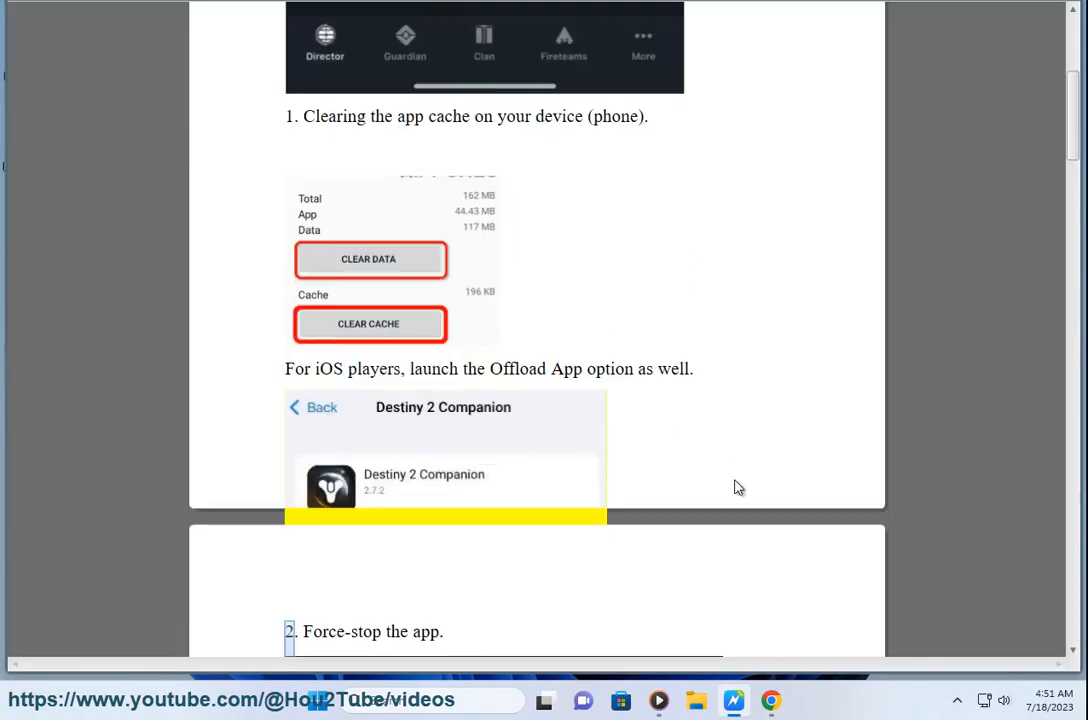
- Scroll the guide through fixes two to six and the Reset your phone section
scroll(down, 3)
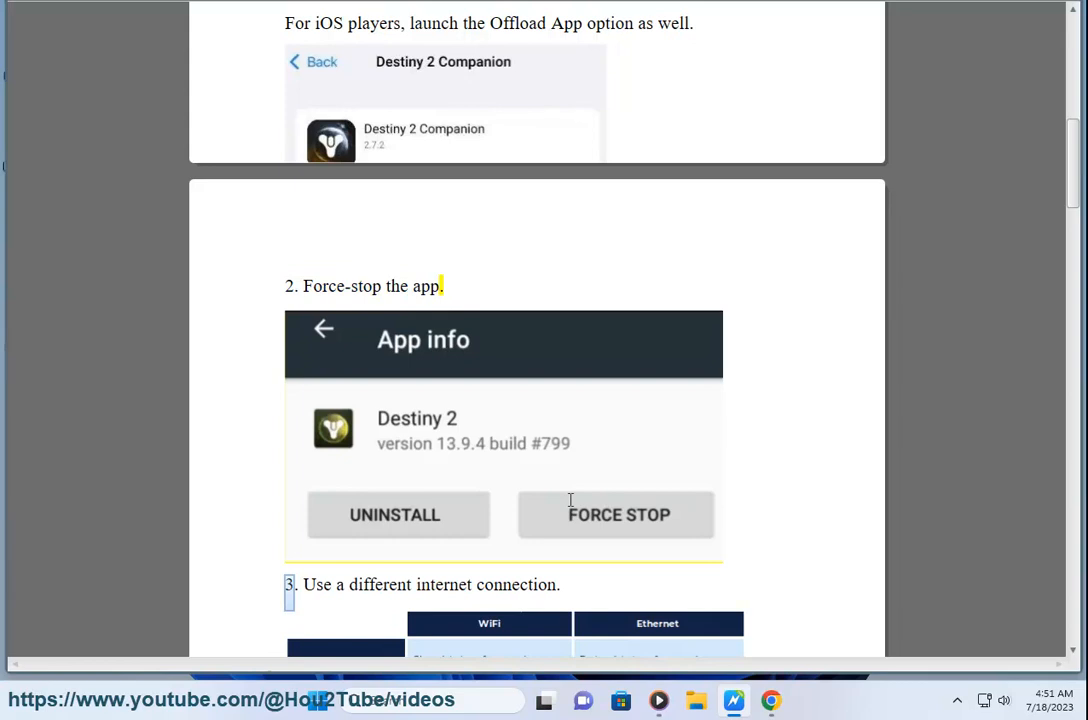
scroll(down, 3)
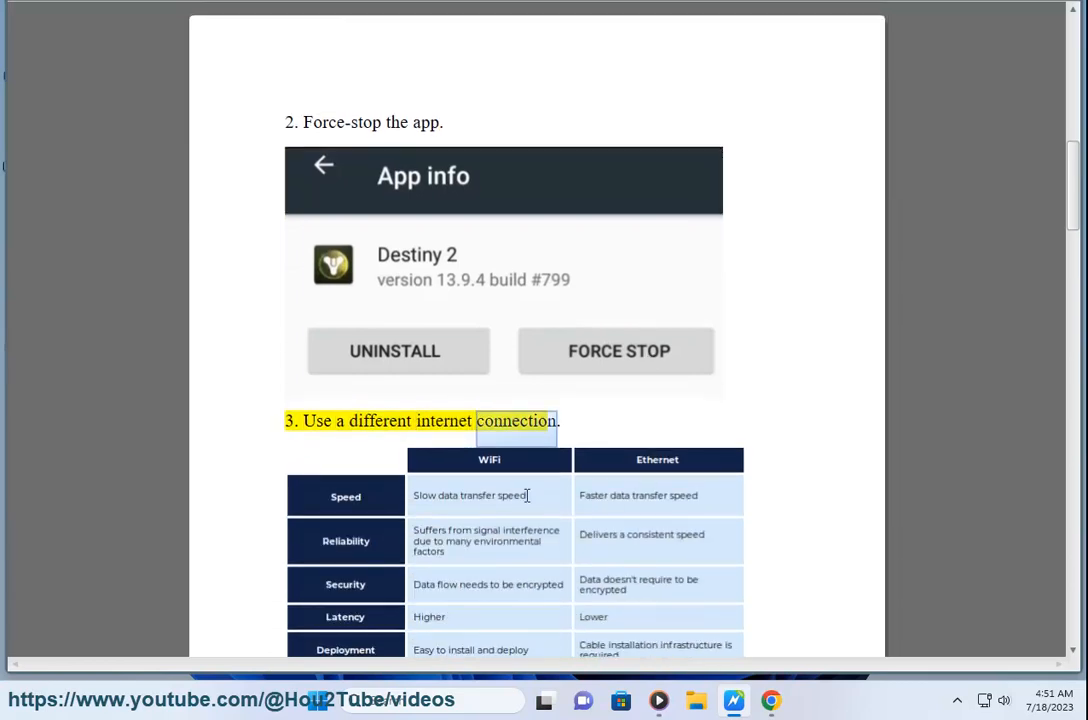
scroll(down, 3)
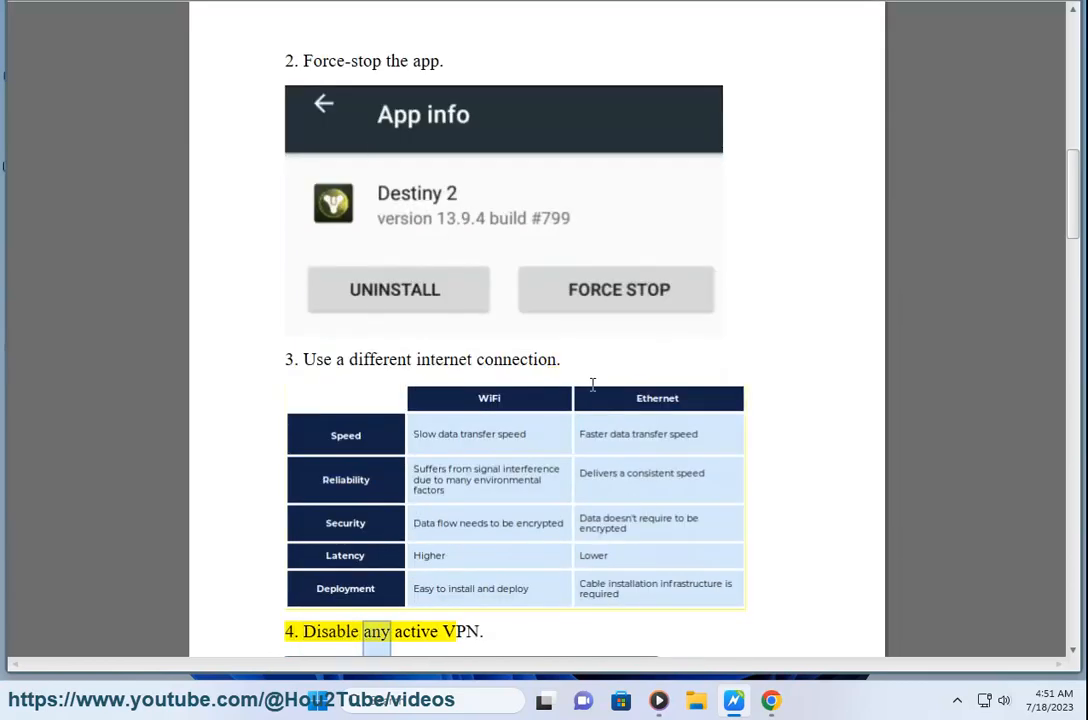
scroll(down, 3)
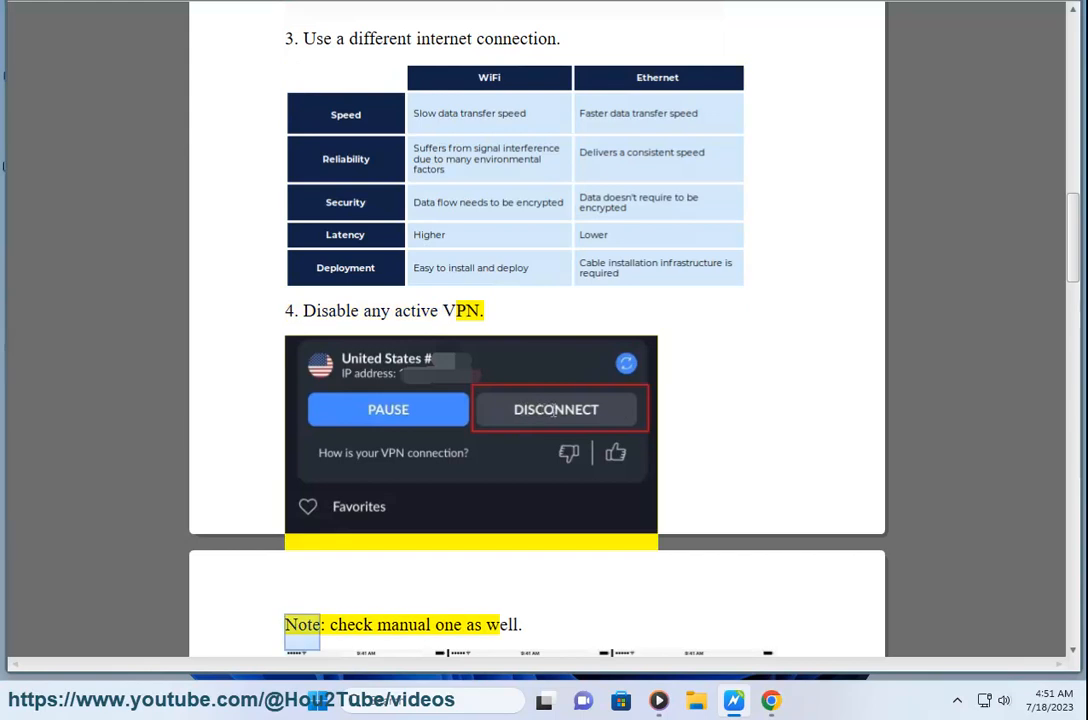
scroll(down, 3)
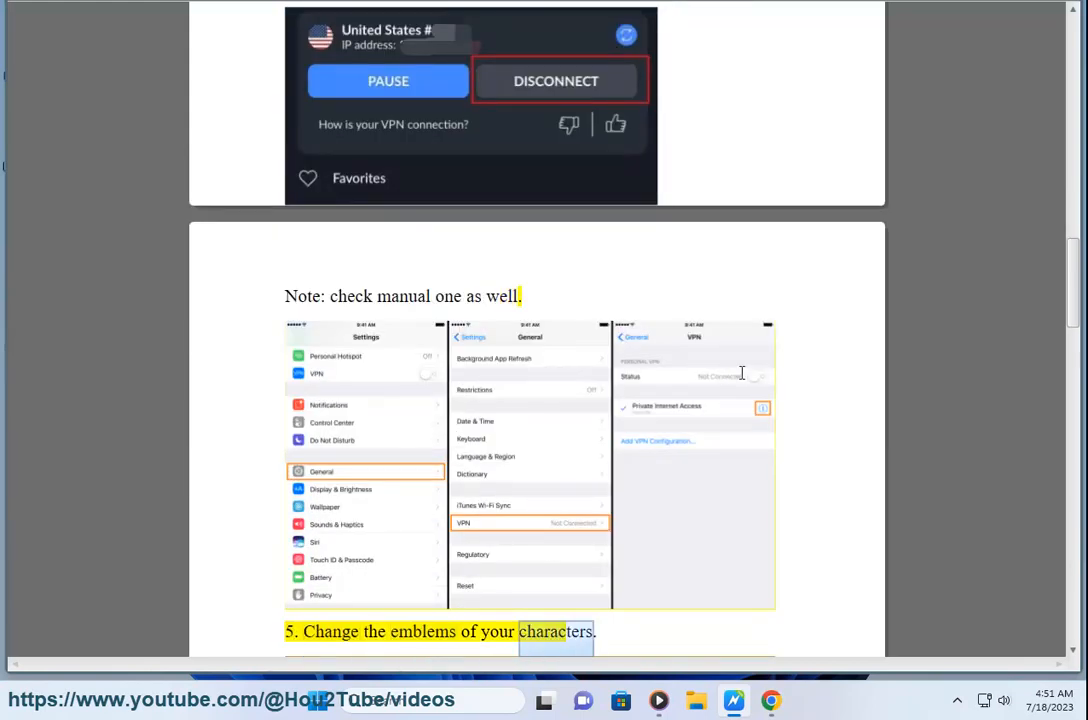
scroll(down, 3)
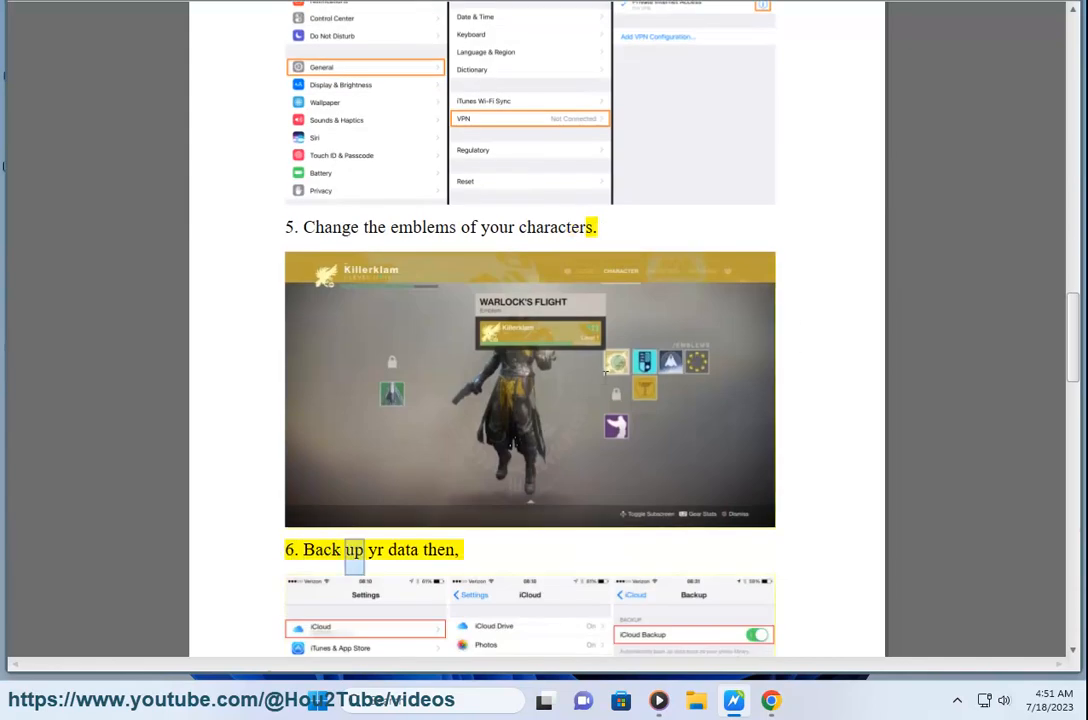
scroll(down, 3)
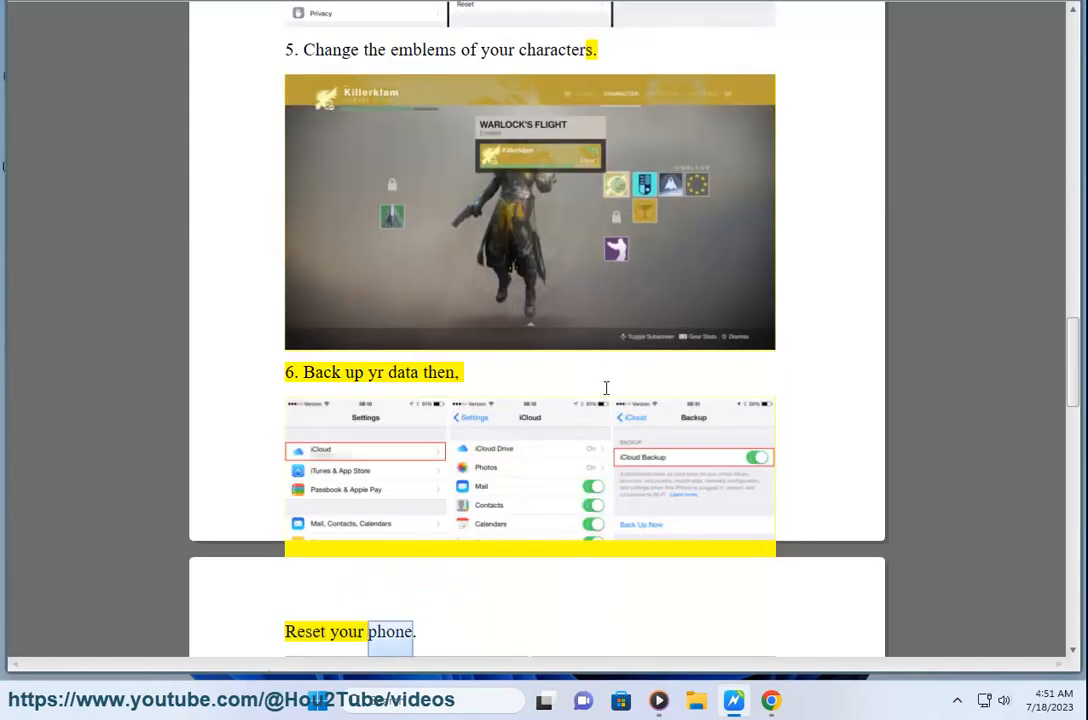
scroll(down, 3)
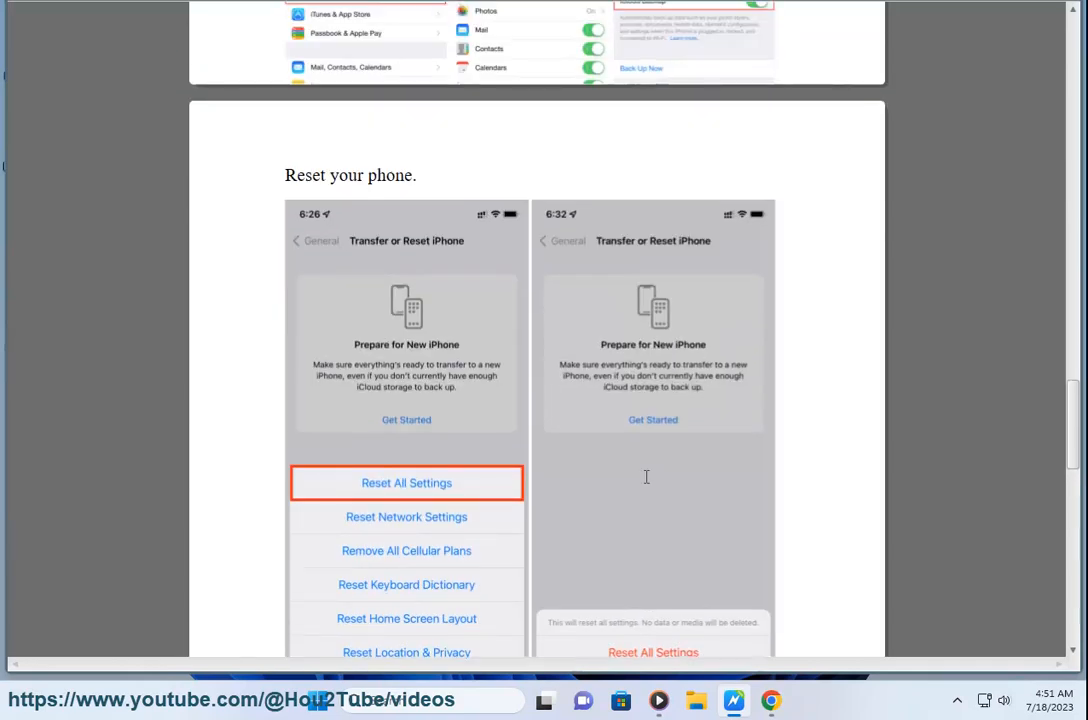
scroll(up, 3)
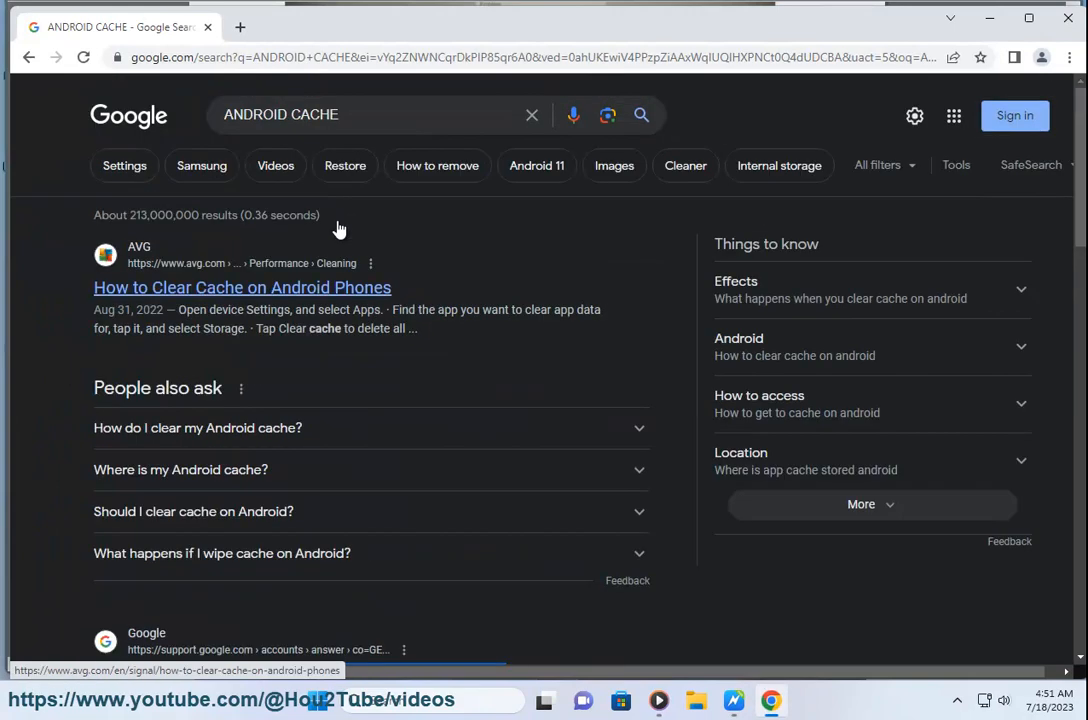
- Run Google searches for the backup and reset queries, including IOS BACKUP and IOS RESET
click(350, 114)
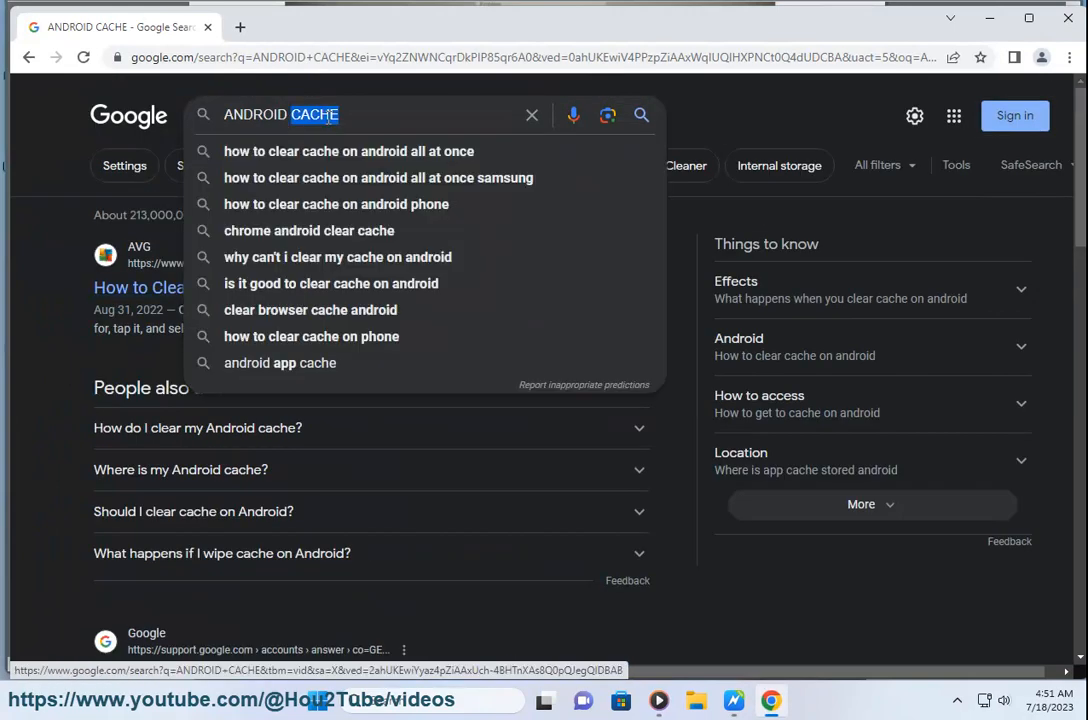
text(BACKUP)
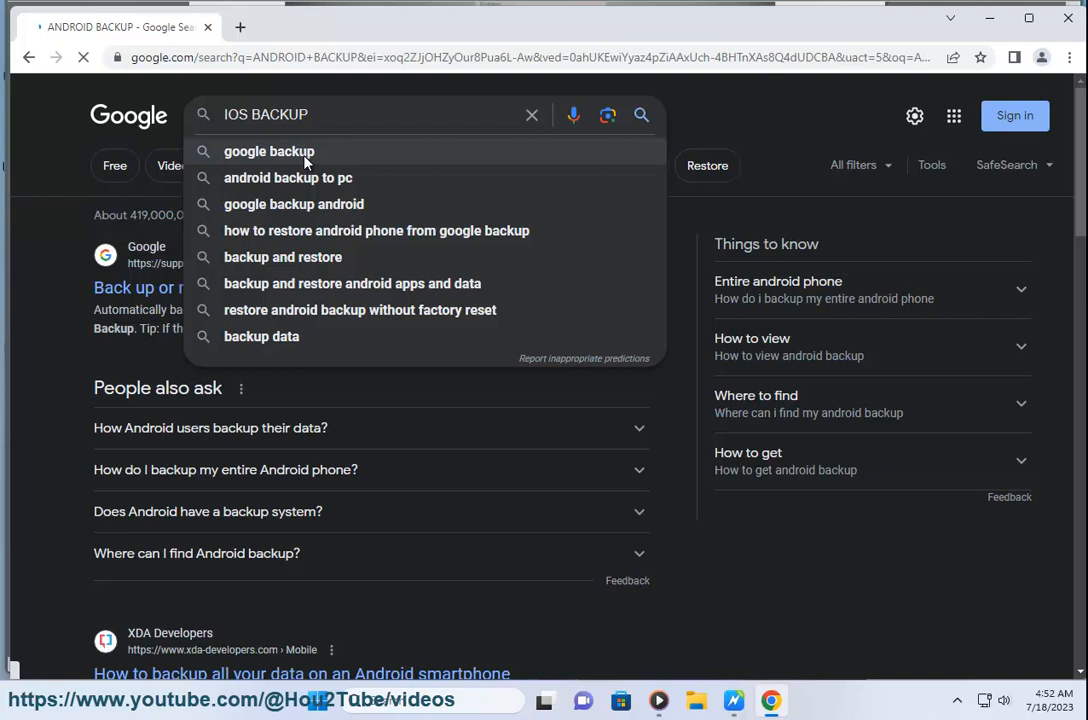
key(Return)
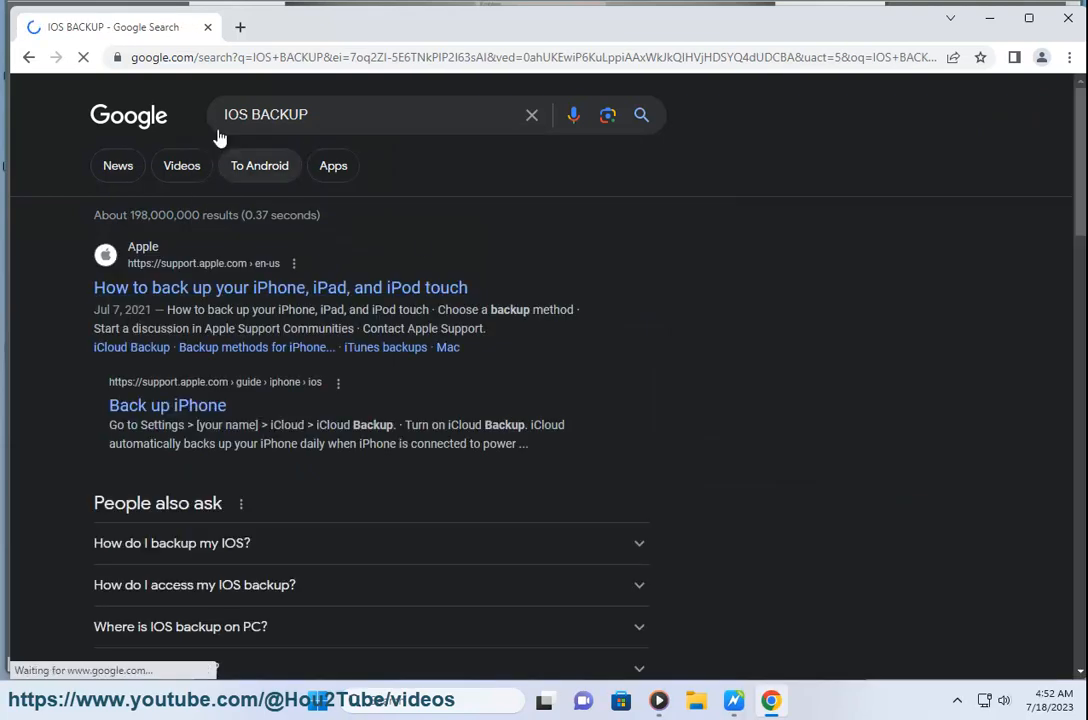
text(IOS RESET)
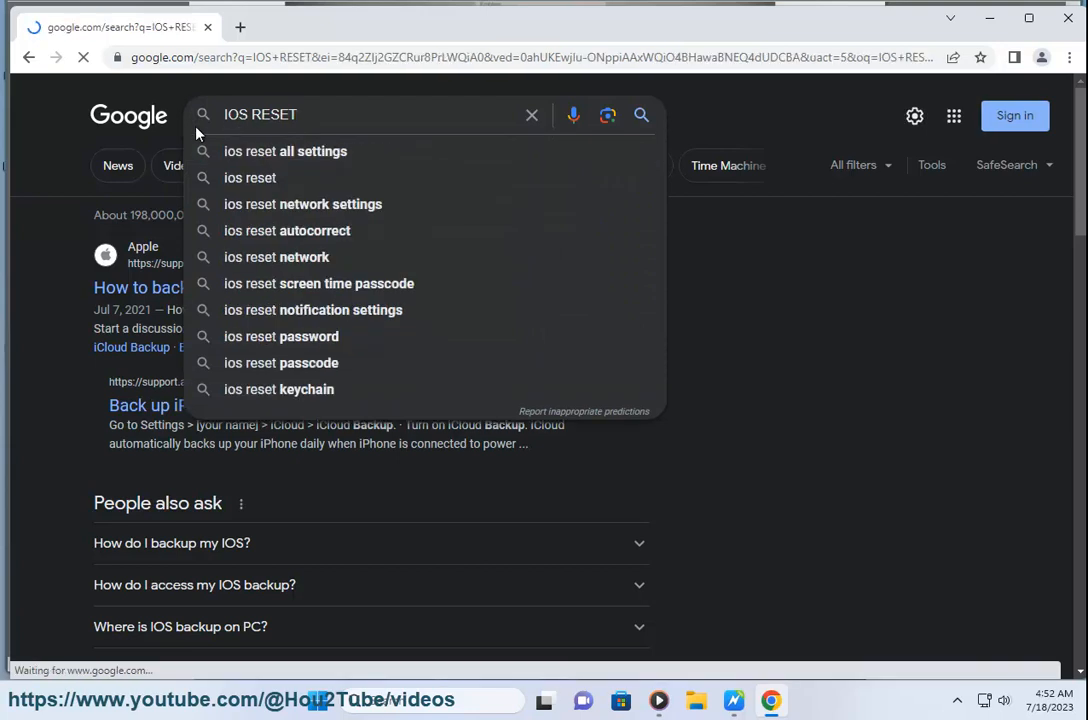
text(ANDROID)
key(Return)
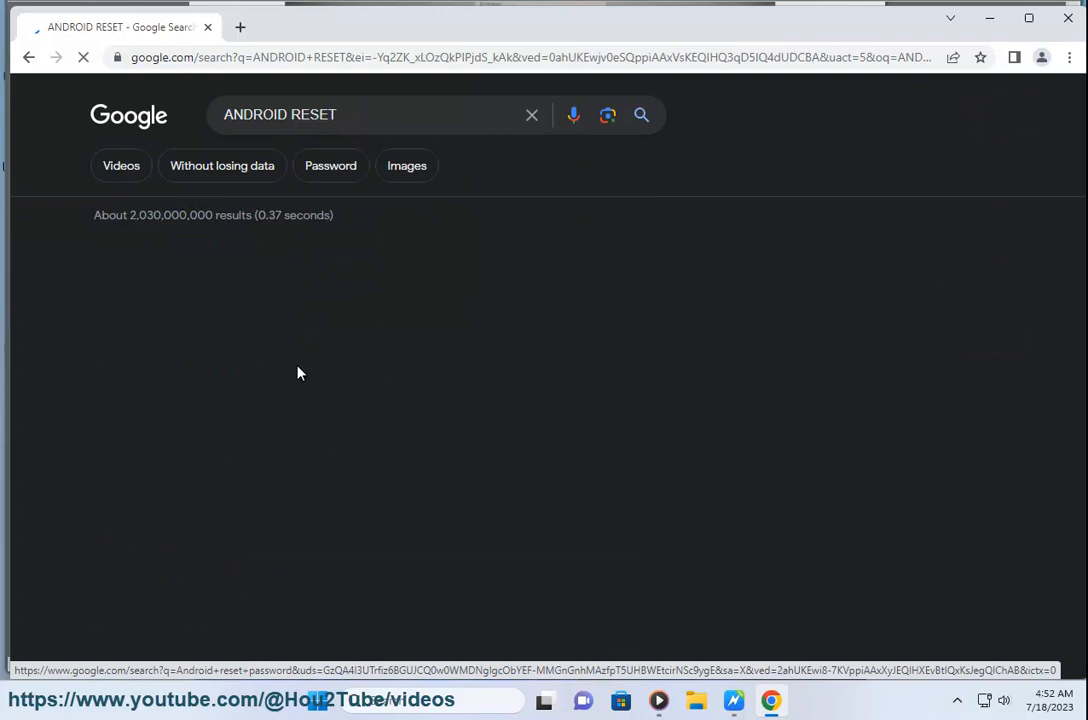
mouse_move(740, 673)
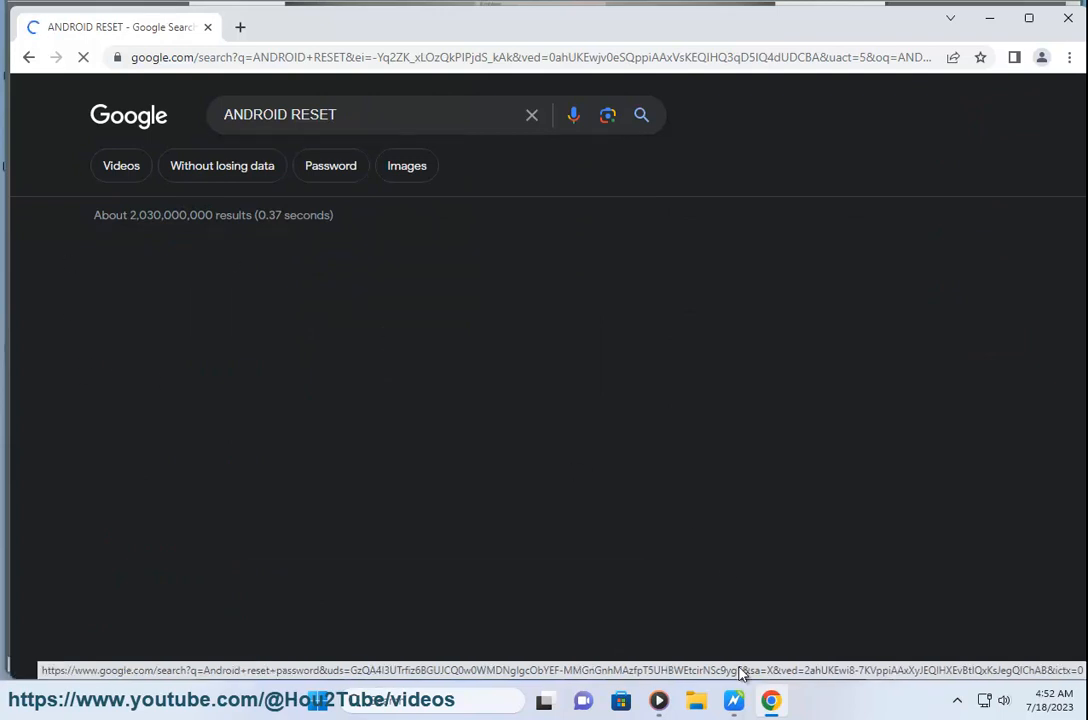